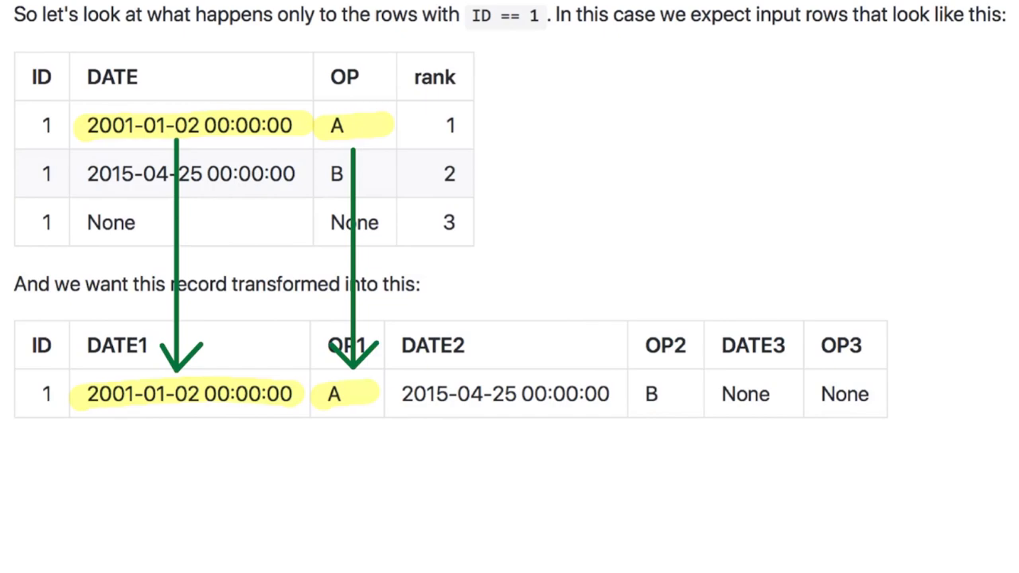
Handwrite the DATE1 label over the output record's date.
{"action": "left_click_drag", "start_coordinate": [92, 374], "coordinate": [128, 410]}
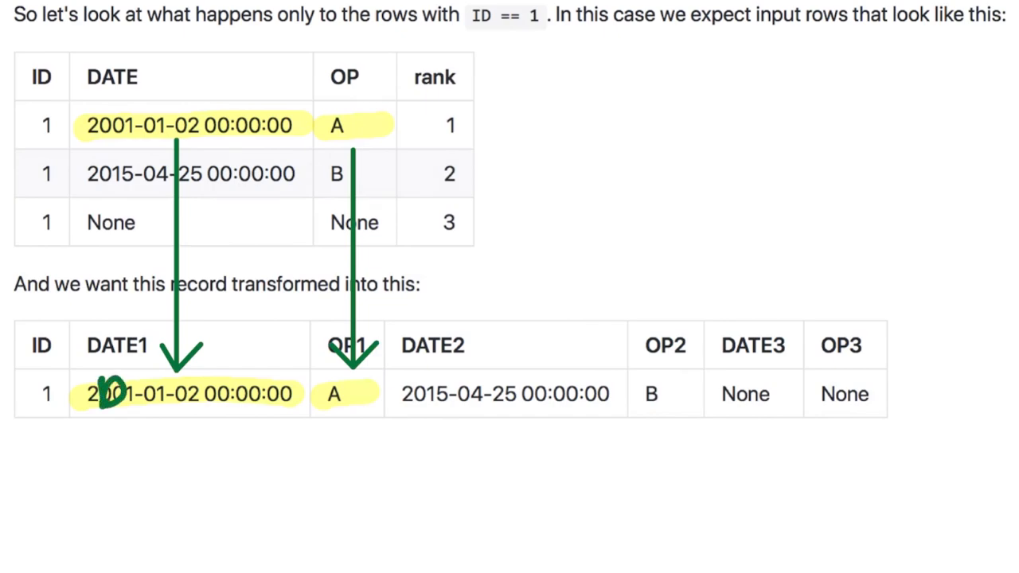
{"action": "left_click_drag", "start_coordinate": [98, 398], "coordinate": [191, 394]}
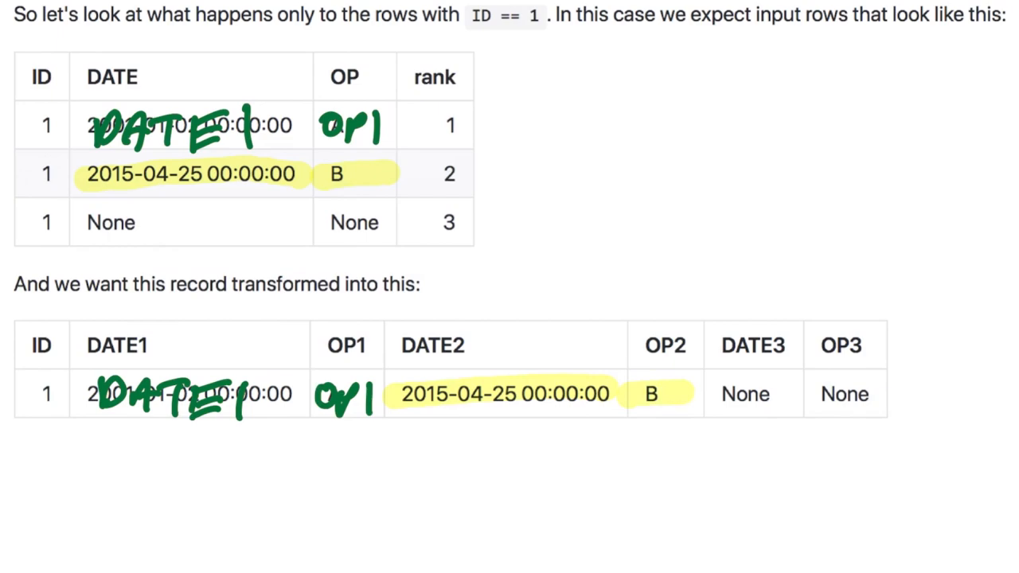
Arrow the rank-2 date and B cells to the DATE2/OP2 output and begin labelling them.
{"action": "left_click_drag", "start_coordinate": [209, 194], "coordinate": [478, 358]}
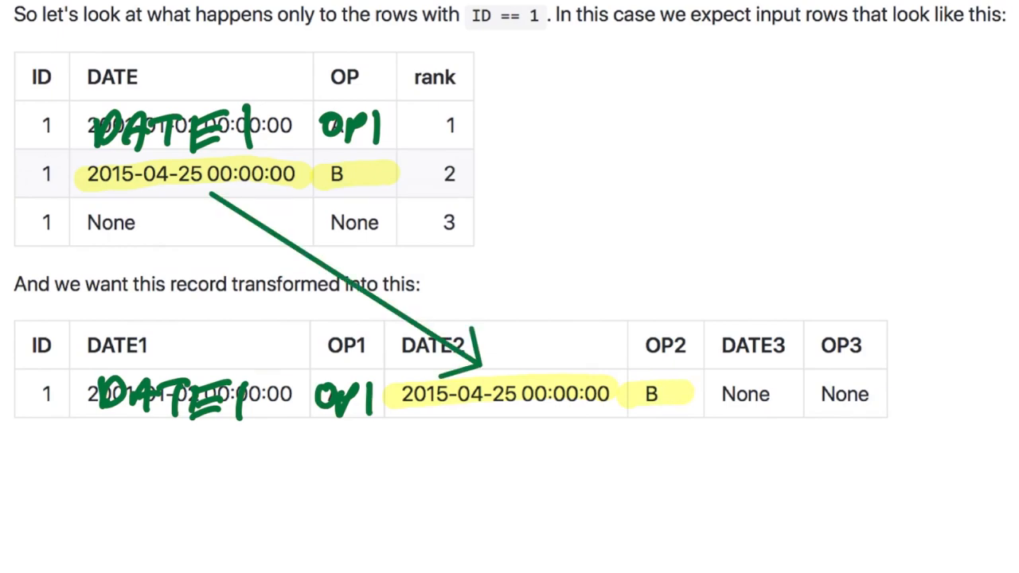
{"action": "left_click_drag", "start_coordinate": [366, 178], "coordinate": [644, 347]}
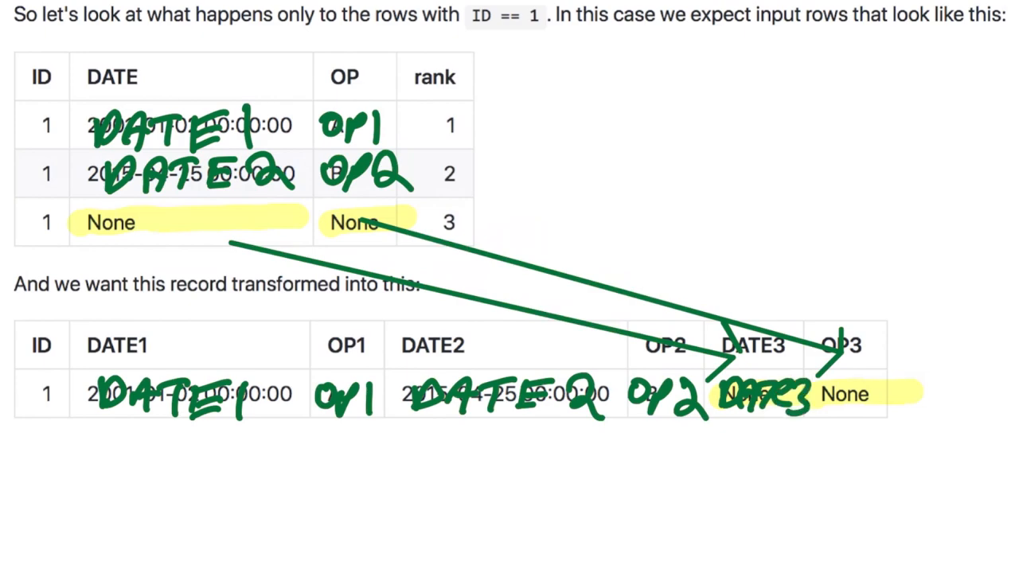
Begin writing DATE3 over the rank-3 row's None date cell.
{"action": "left_click_drag", "start_coordinate": [95, 231], "coordinate": [152, 215]}
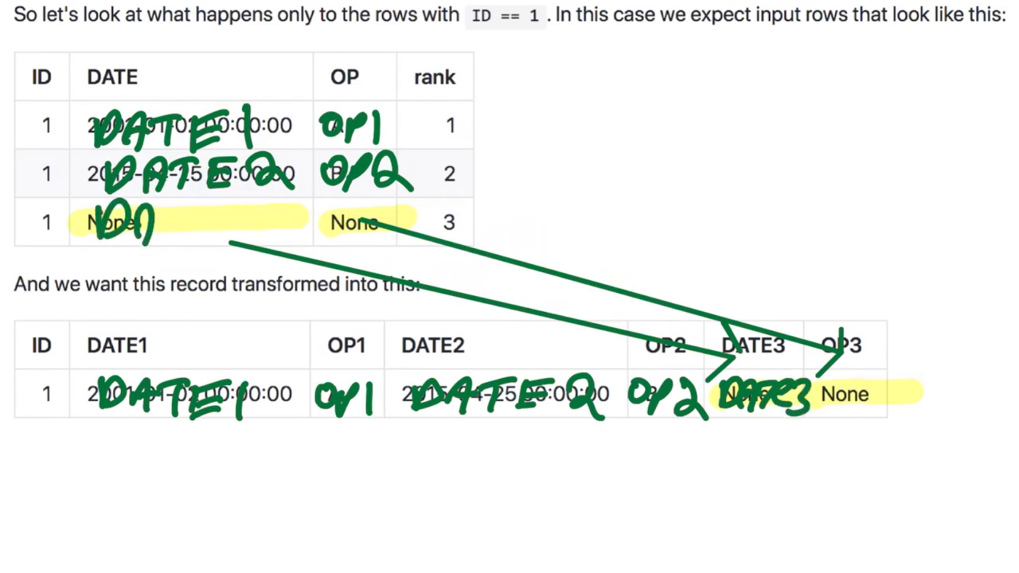